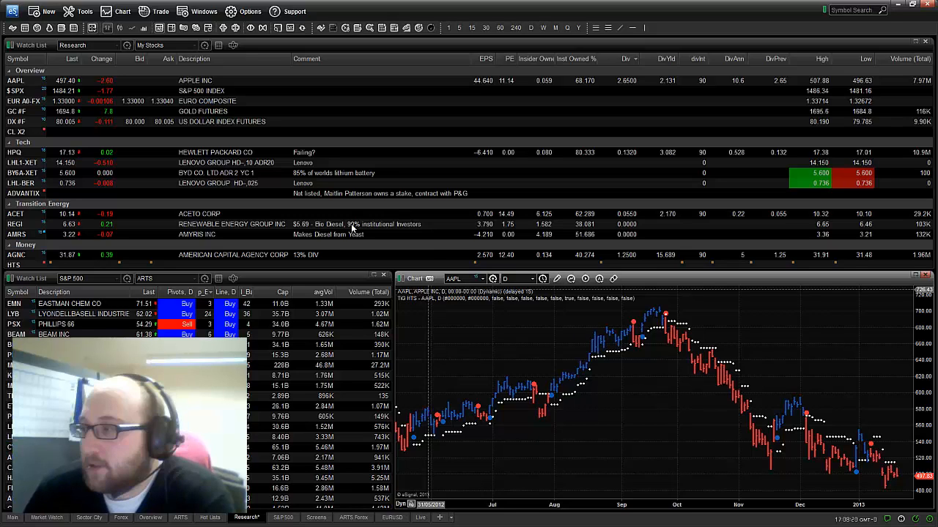
Step: Turn on the Quote Ticker toolbar so live $SPX, $NDX and AAPL prices scroll
{"action": "left_click", "coordinate": [53, 334]}
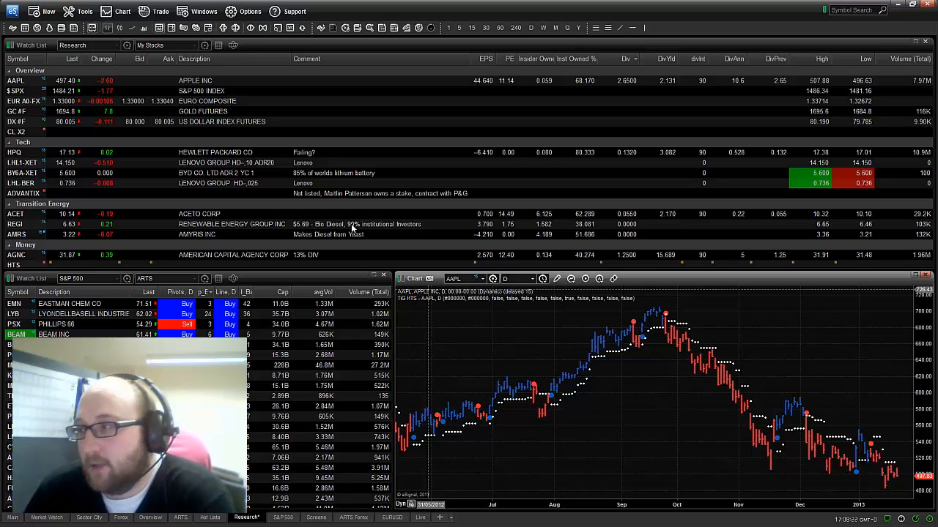
{"action": "mouse_move", "coordinate": [382, 160]}
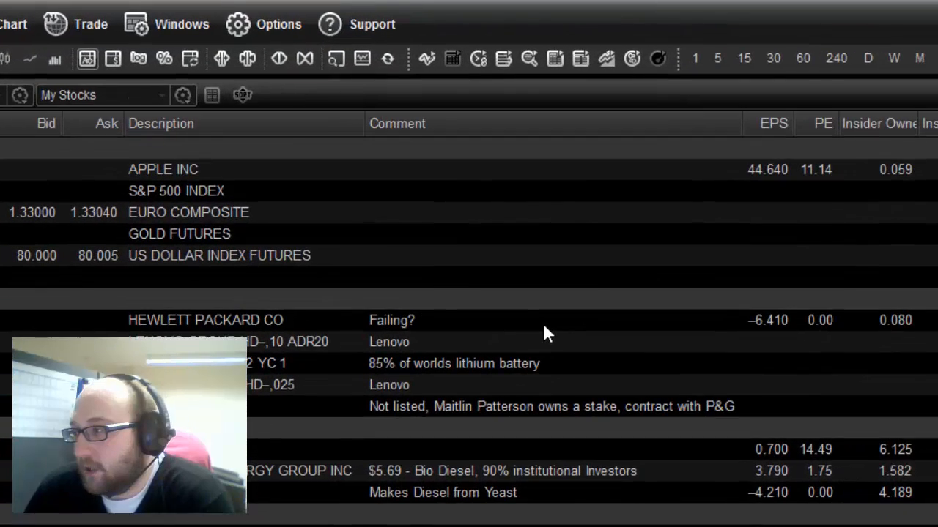
{"action": "left_click", "coordinate": [279, 24]}
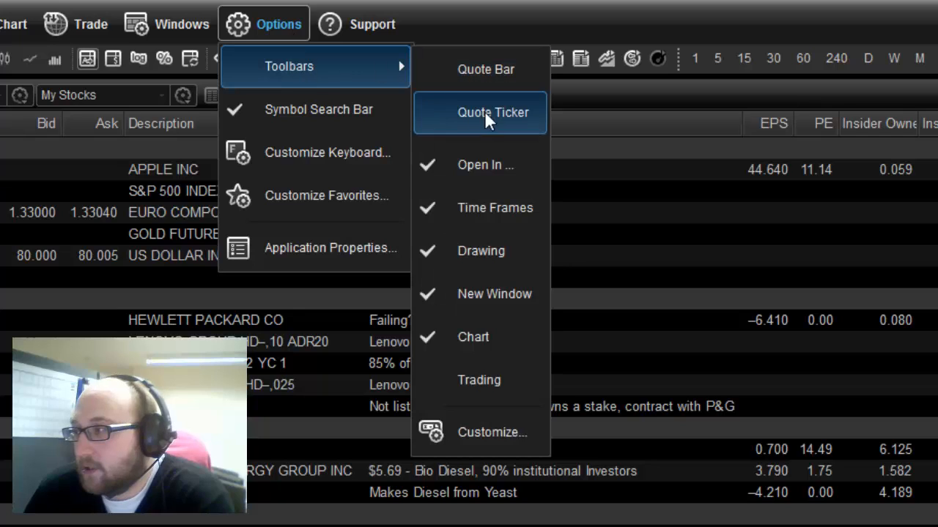
{"action": "mouse_move", "coordinate": [427, 118]}
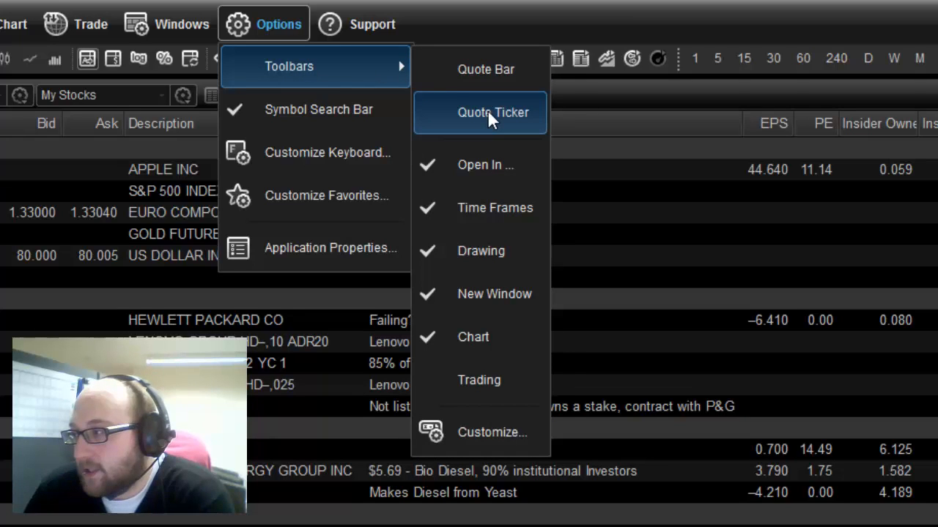
{"action": "left_click", "coordinate": [493, 112]}
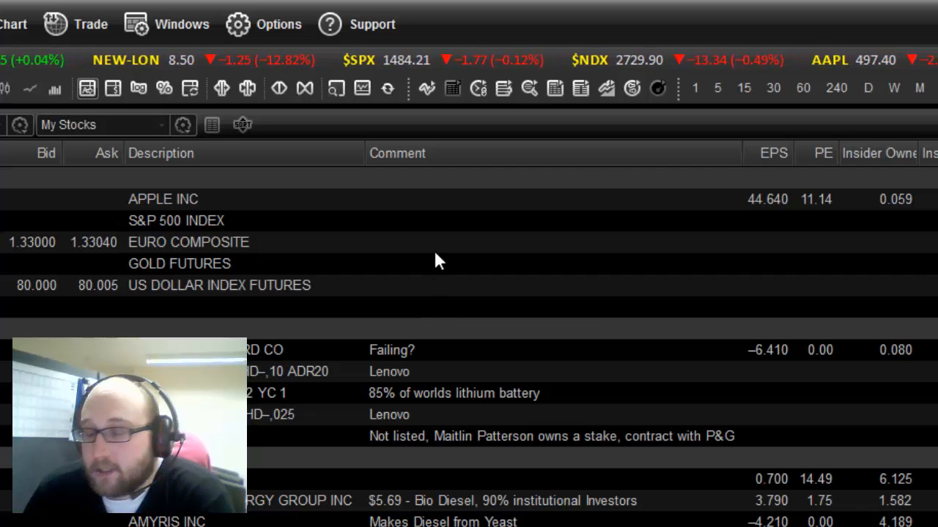
{"action": "mouse_move", "coordinate": [421, 266]}
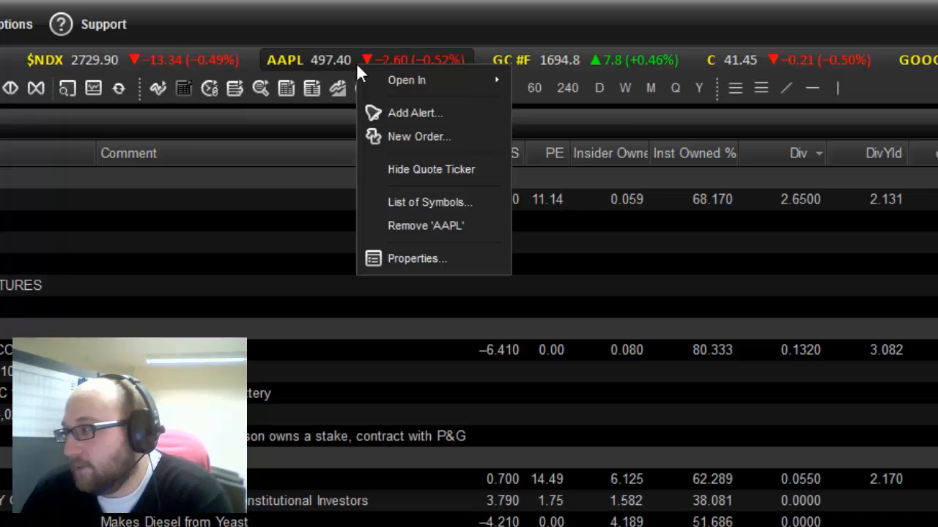
{"action": "mouse_move", "coordinate": [405, 79]}
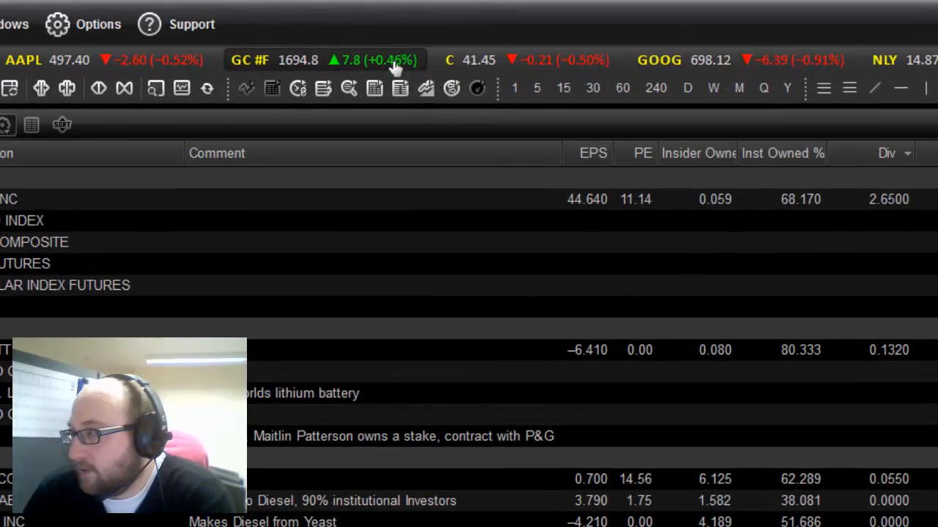
Step: Open the Ticker Symbols list from the GC #F ticker entry's List of Symbols option
{"action": "right_click", "coordinate": [396, 60]}
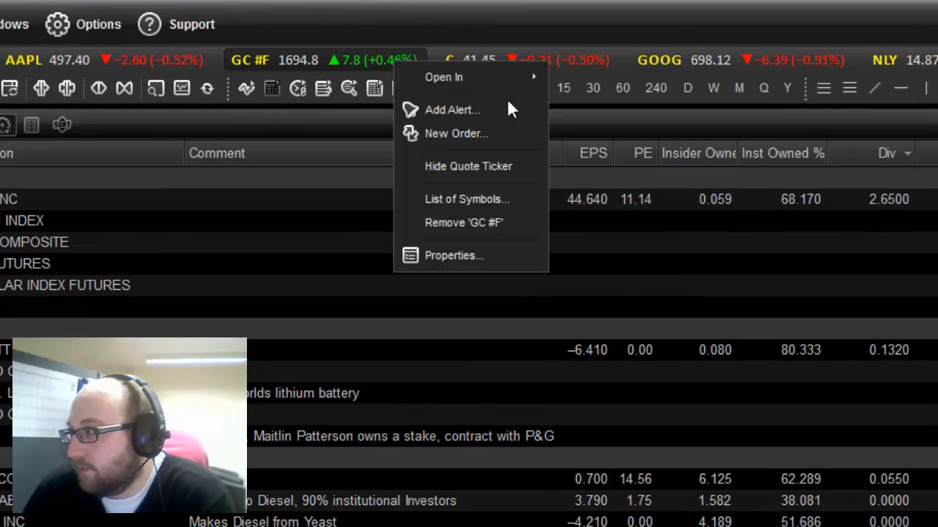
{"action": "mouse_move", "coordinate": [469, 198]}
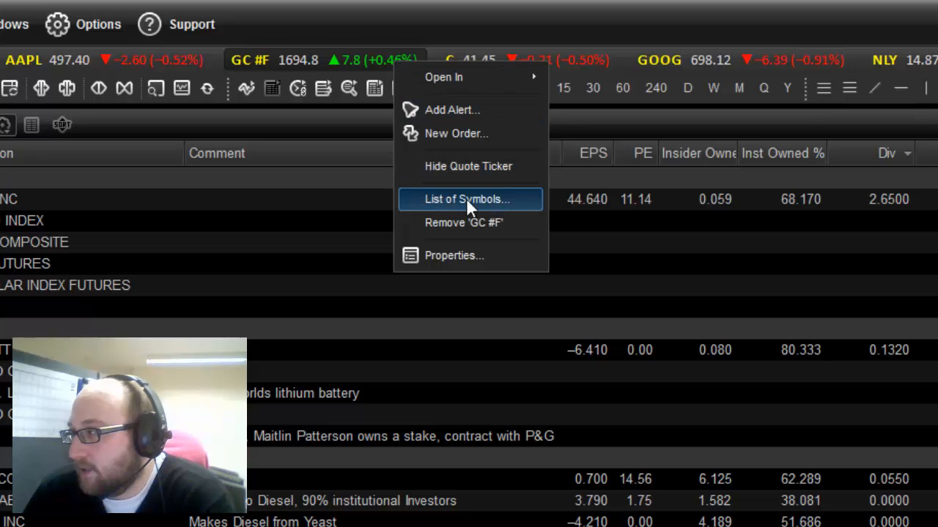
{"action": "left_click", "coordinate": [467, 199]}
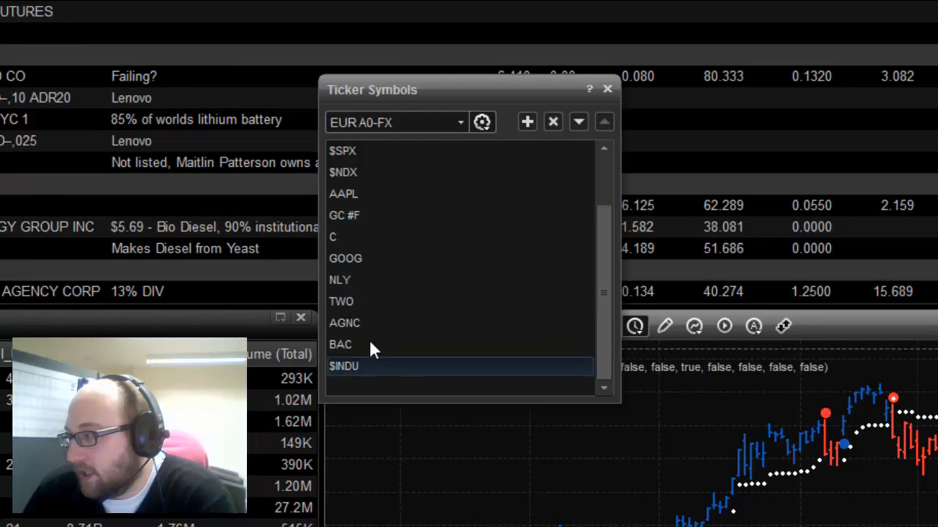
Step: Select TWO in the Ticker Symbols list and enter IBM as a new symbol
{"action": "left_click", "coordinate": [341, 301]}
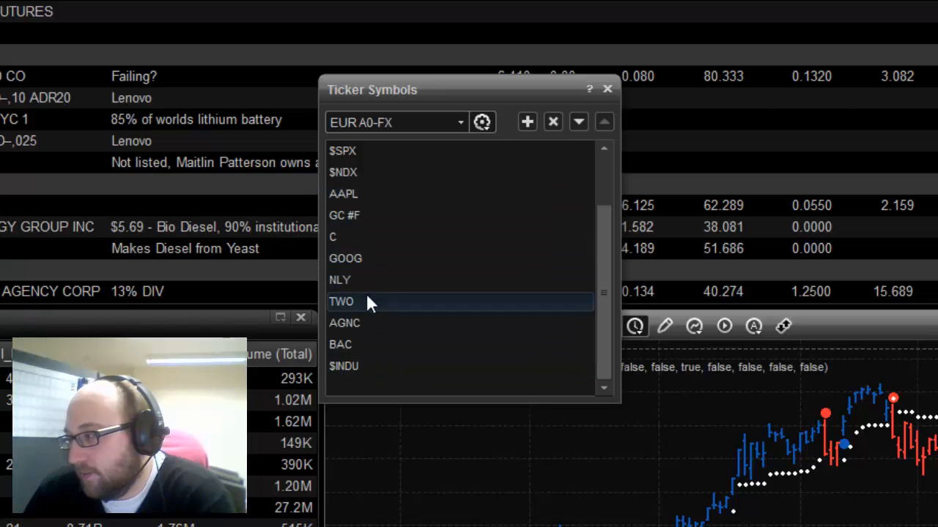
{"action": "mouse_move", "coordinate": [392, 286]}
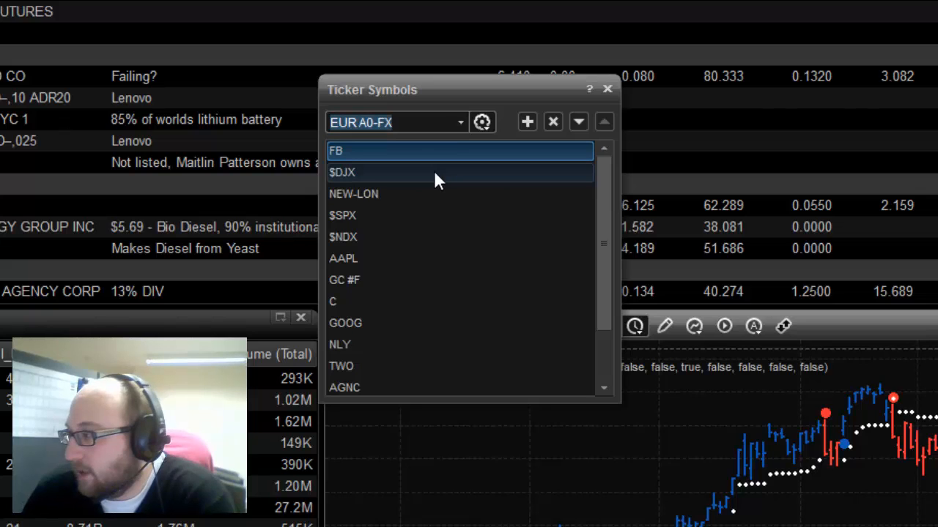
{"action": "type", "text": "IBM"}
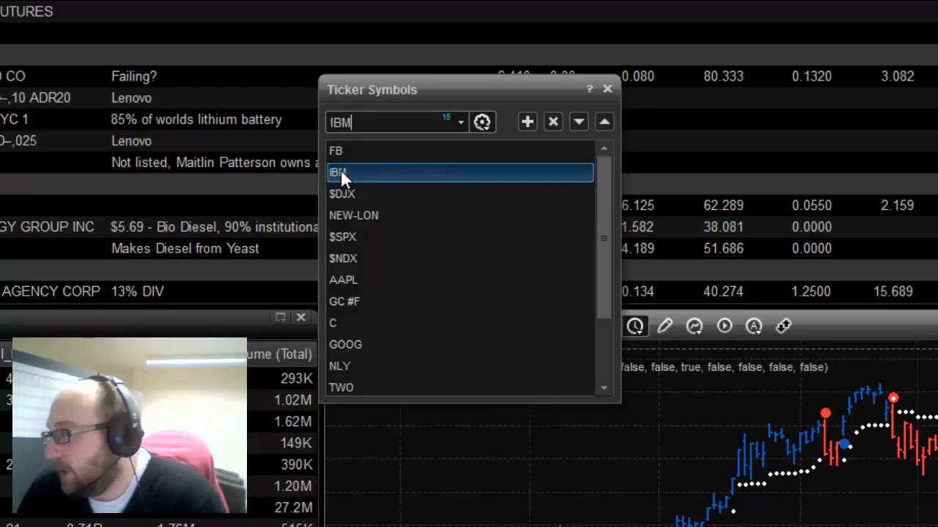
{"action": "mouse_move", "coordinate": [381, 180]}
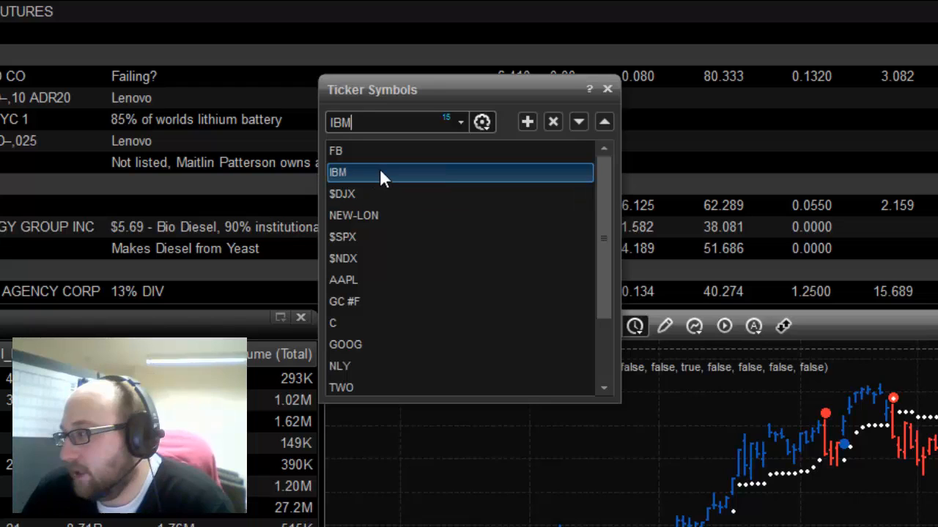
{"action": "mouse_move", "coordinate": [491, 191]}
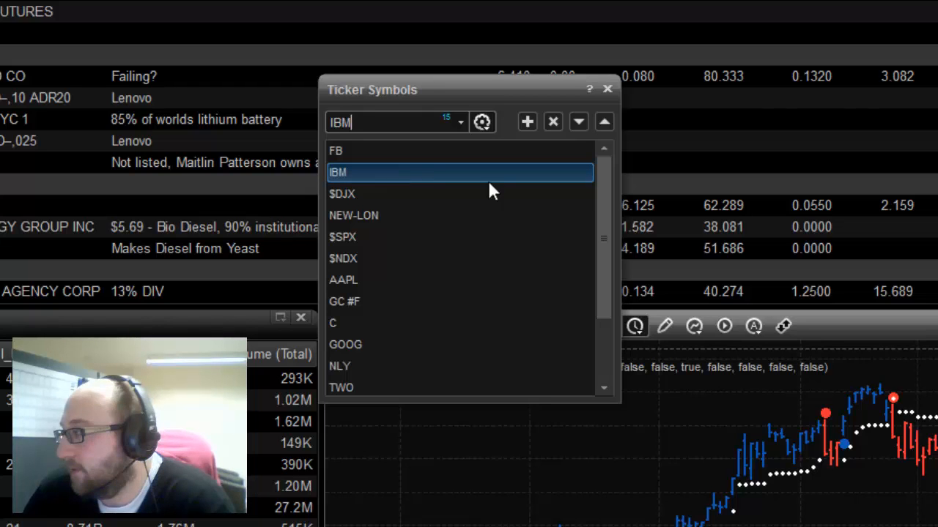
{"action": "mouse_move", "coordinate": [601, 143]}
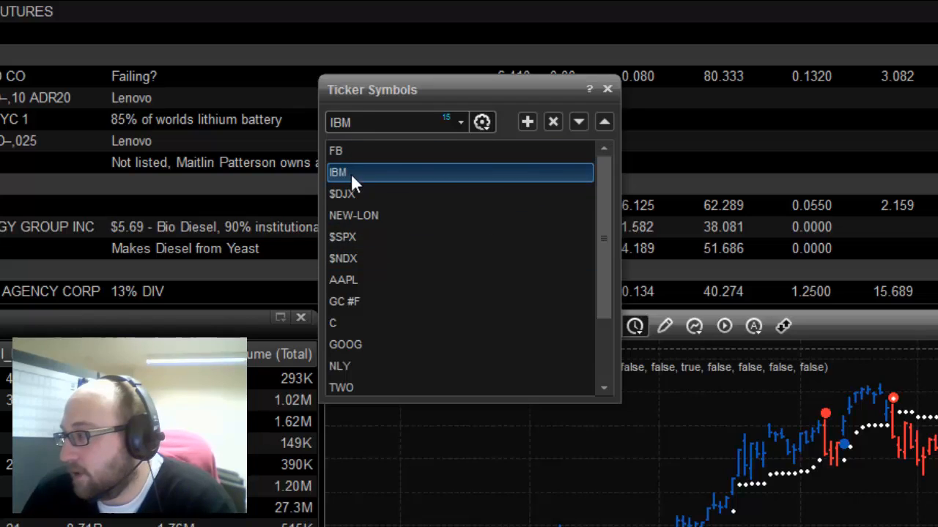
{"action": "mouse_move", "coordinate": [394, 286]}
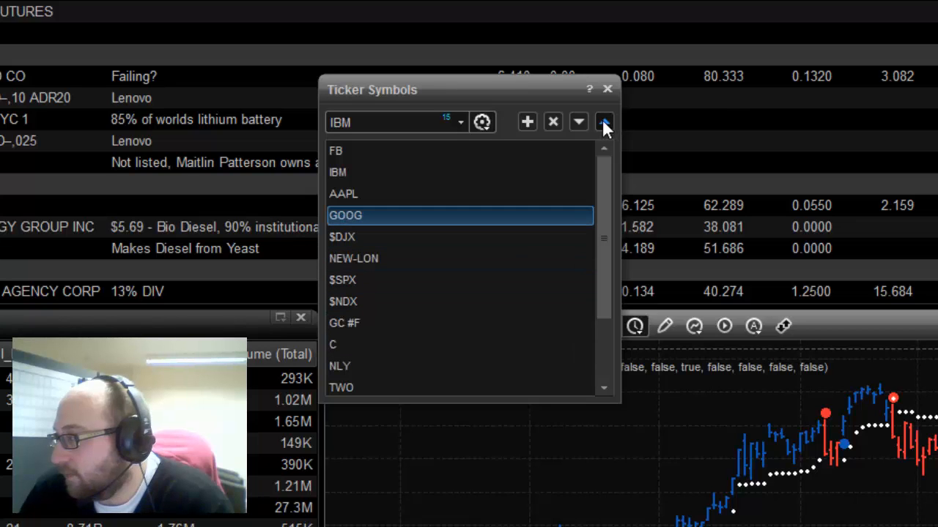
Step: Select $INDU and move it up to sit right after $NDX
{"action": "left_click", "coordinate": [604, 121]}
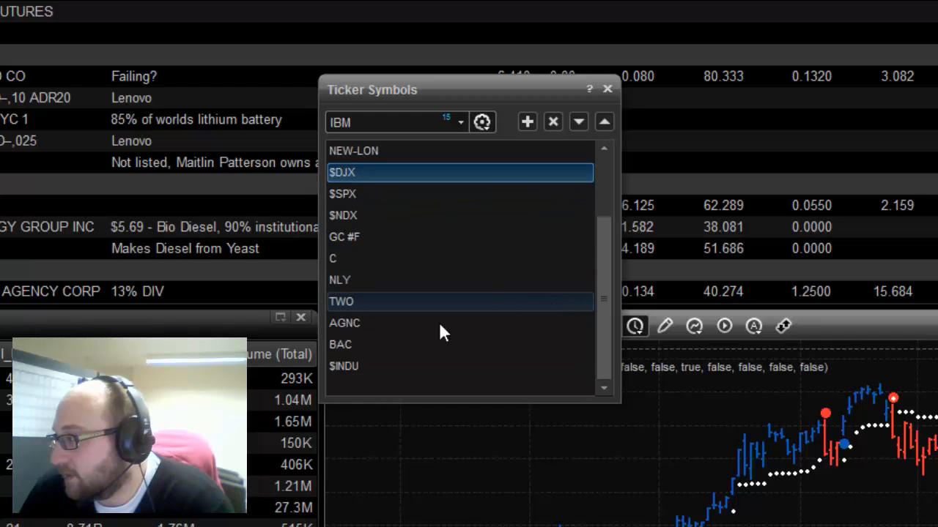
{"action": "left_click", "coordinate": [604, 122]}
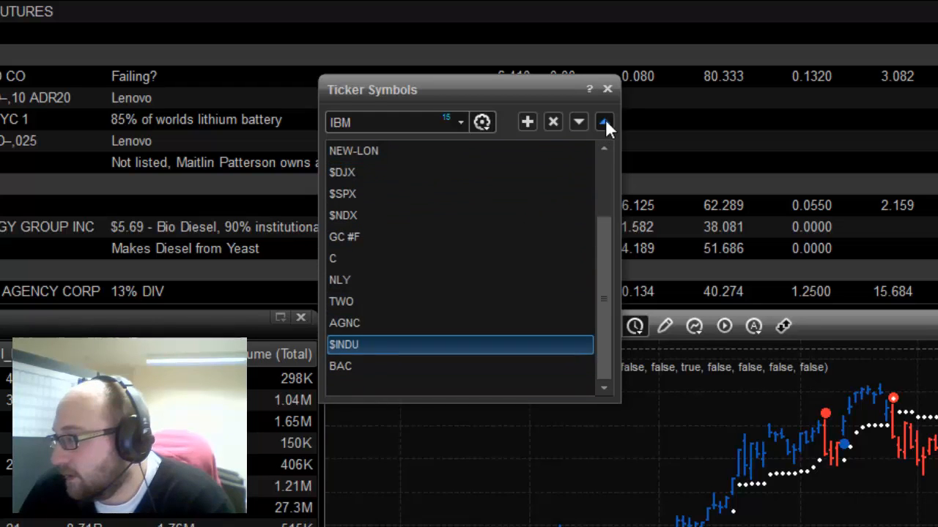
{"action": "left_click", "coordinate": [604, 121]}
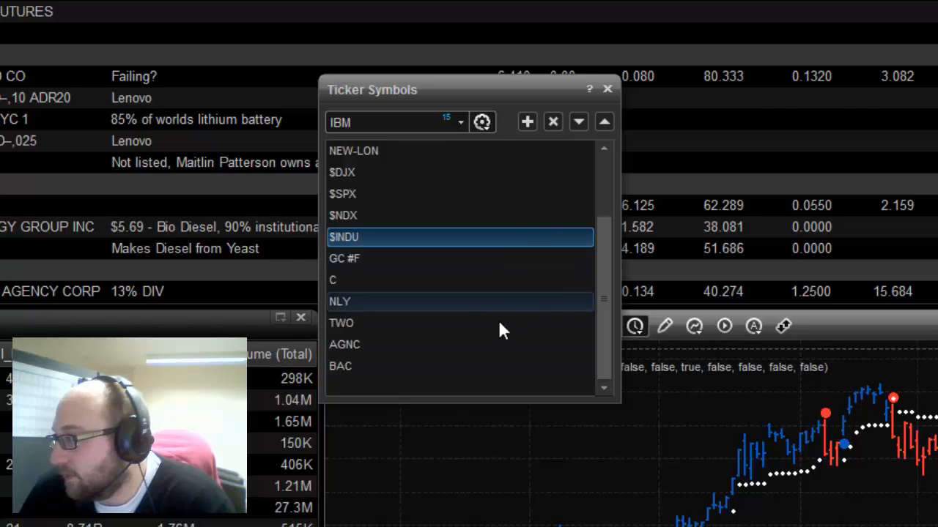
{"action": "mouse_move", "coordinate": [427, 388]}
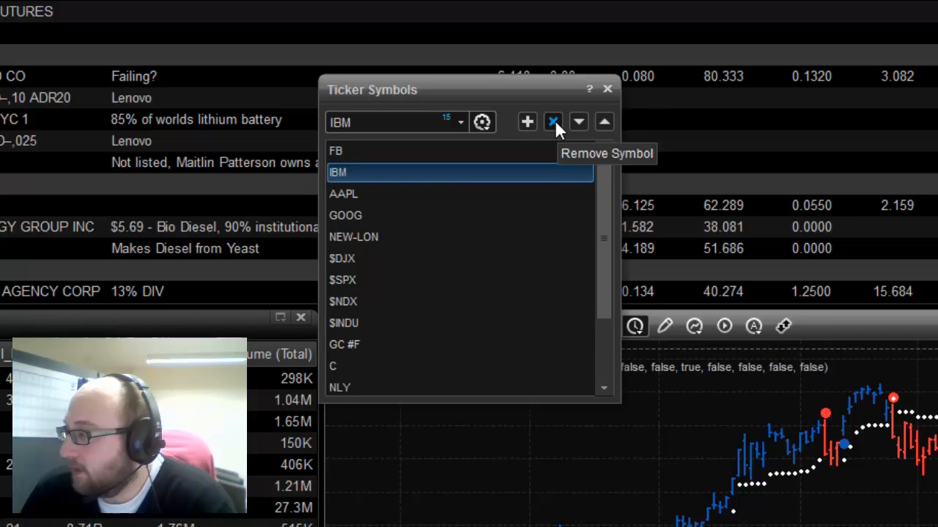
Step: Delete IBM from the ticker symbols and close the Ticker Symbols dialog
{"action": "left_click", "coordinate": [553, 121]}
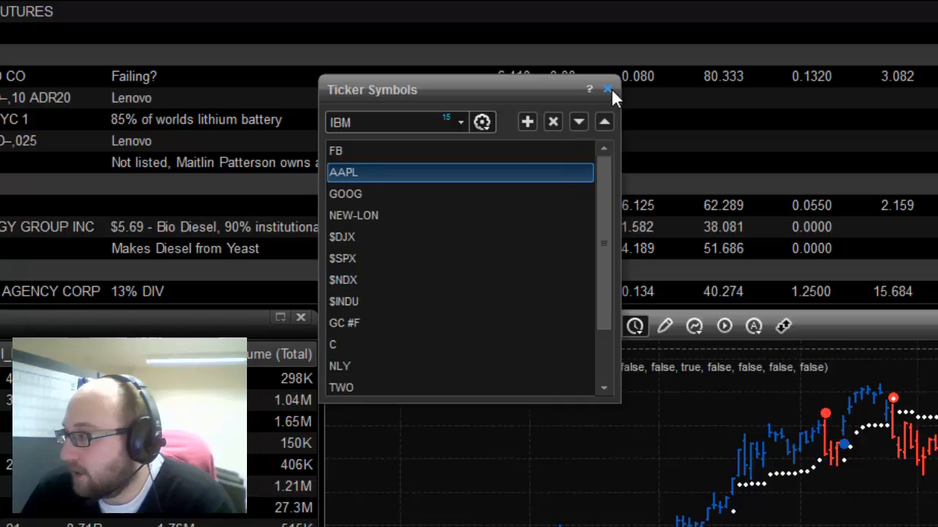
{"action": "left_click", "coordinate": [607, 89]}
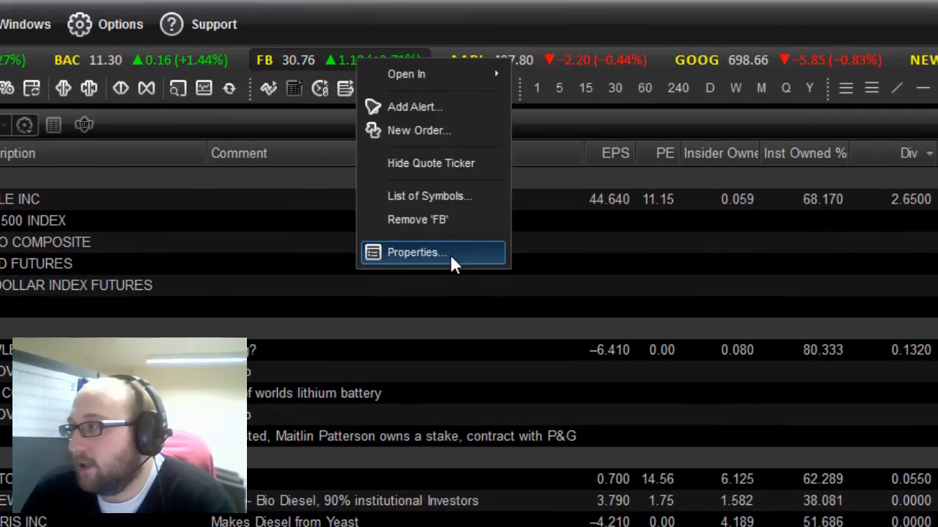
Step: Set ticker font to Bookman Old Style 18, symbol colour cyan, scrolling Fast, and apply
{"action": "left_click", "coordinate": [417, 252]}
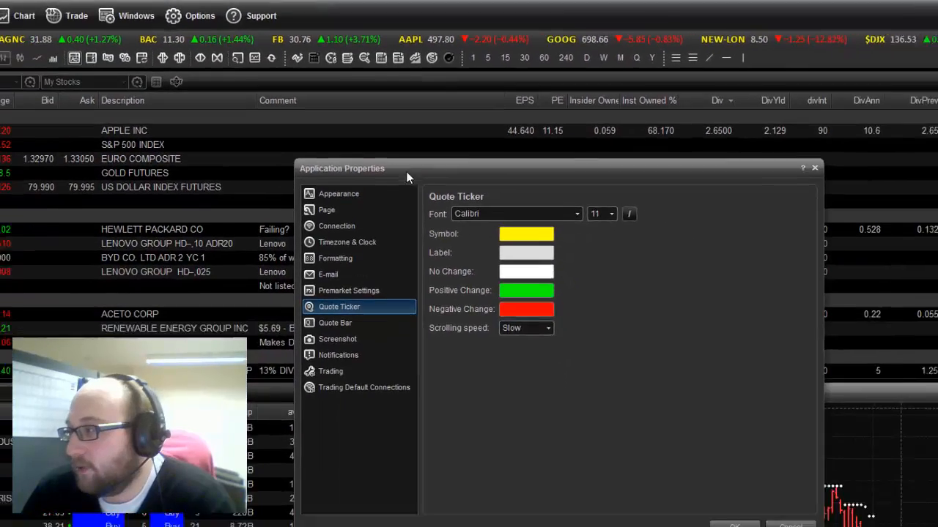
{"action": "left_click", "coordinate": [610, 213]}
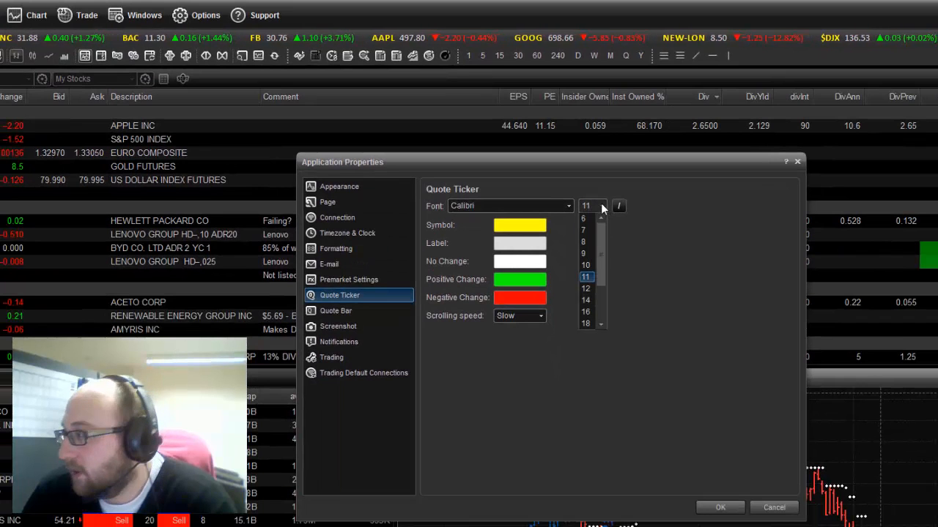
{"action": "left_click", "coordinate": [585, 323]}
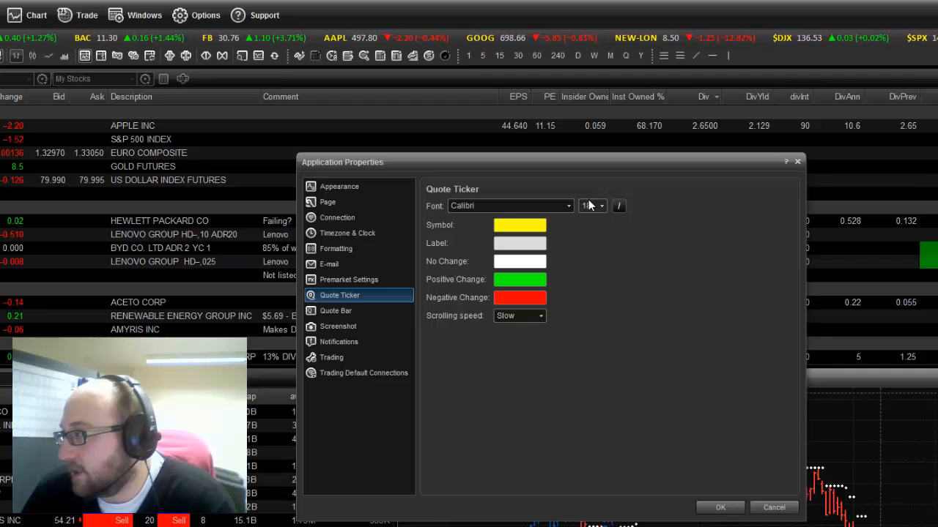
{"action": "left_click", "coordinate": [568, 206]}
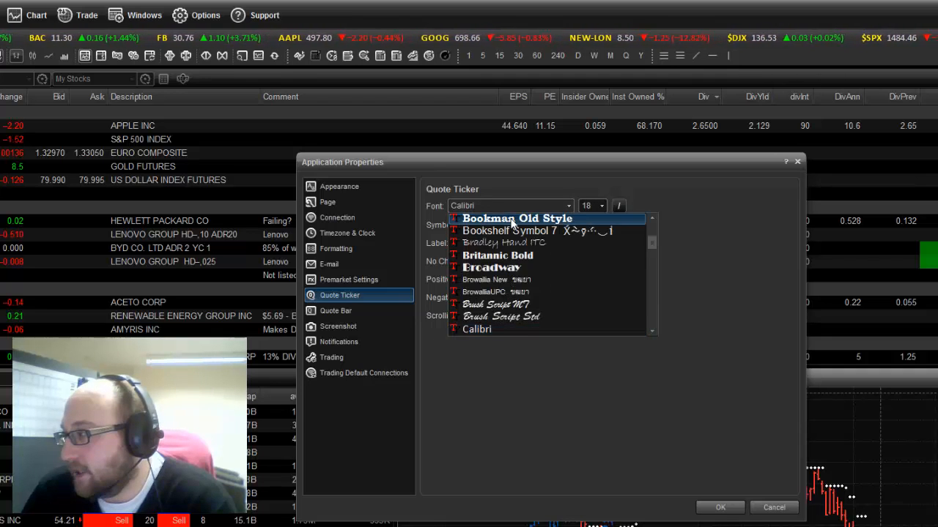
{"action": "left_click", "coordinate": [517, 218]}
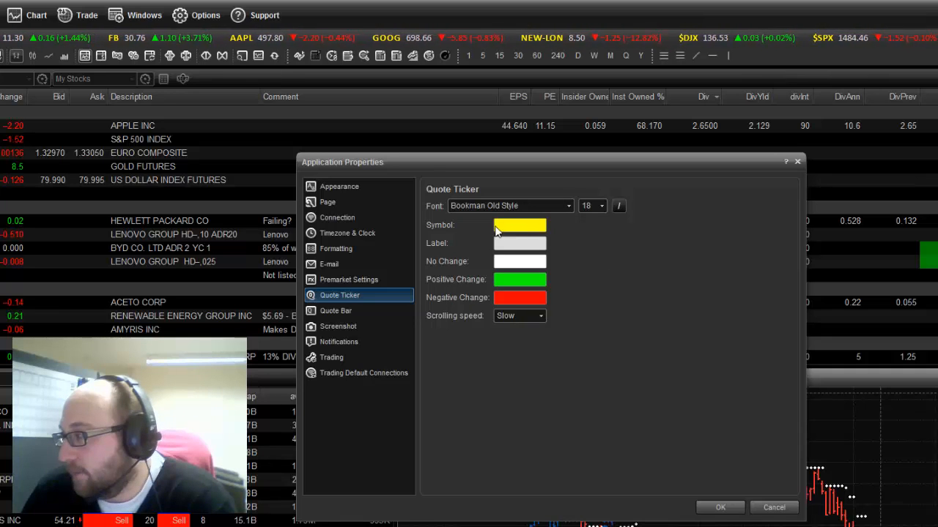
{"action": "left_click", "coordinate": [520, 225]}
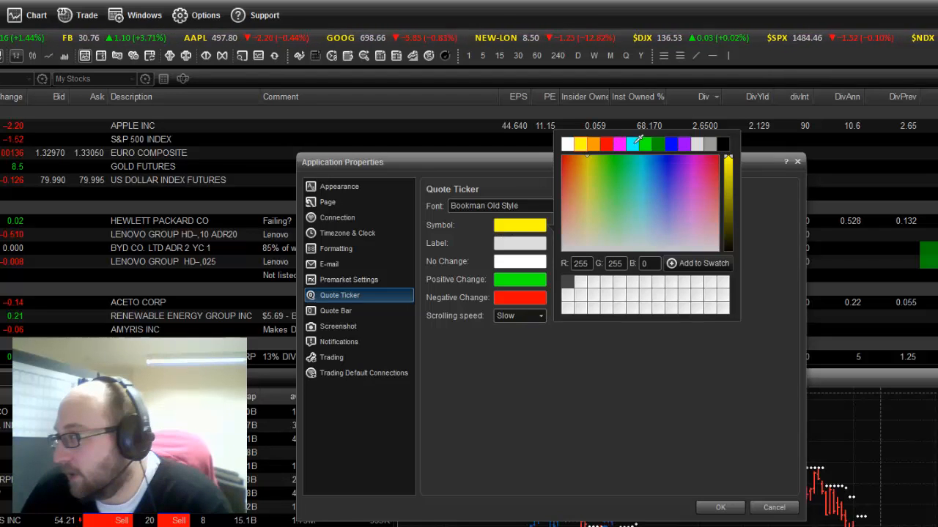
{"action": "left_click", "coordinate": [631, 145]}
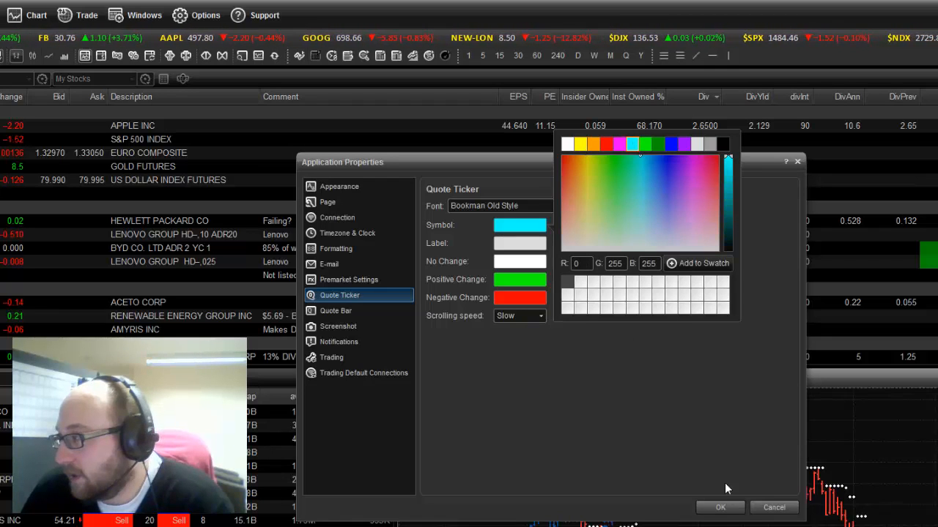
{"action": "left_click", "coordinate": [540, 316]}
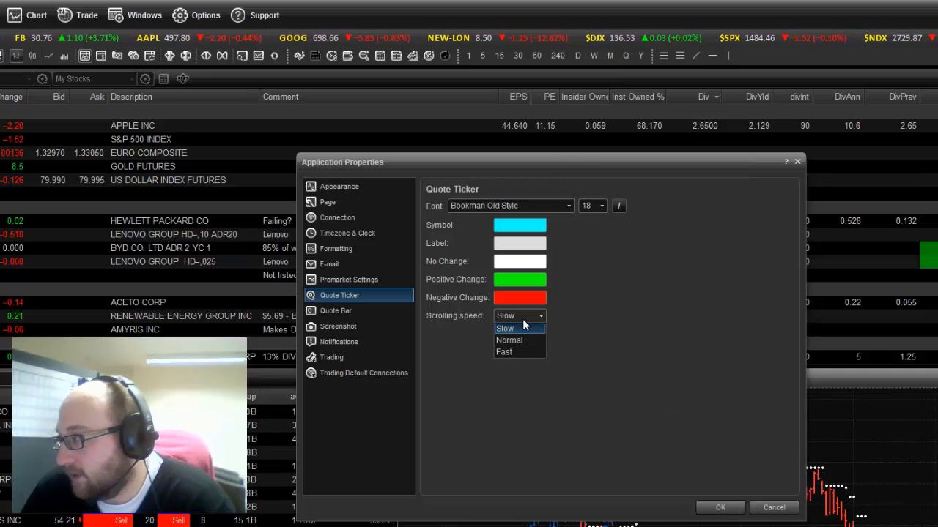
{"action": "left_click", "coordinate": [504, 352]}
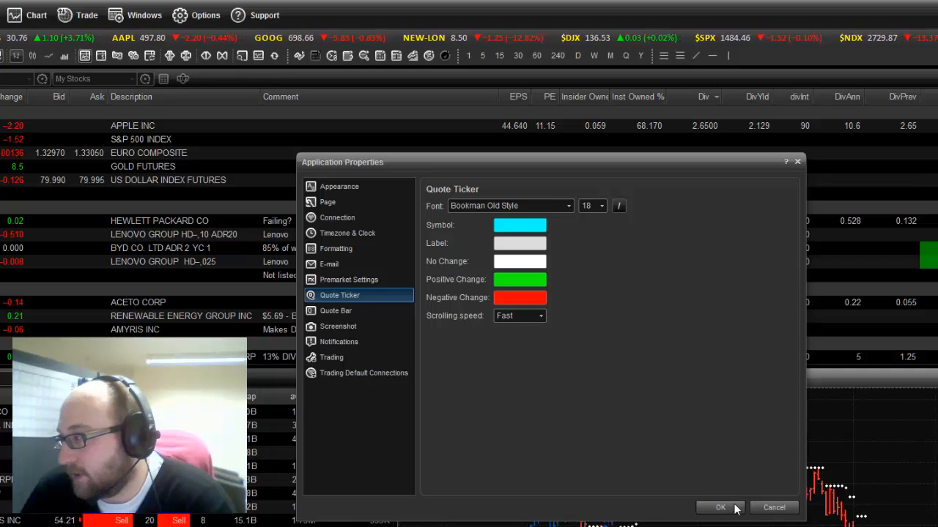
{"action": "left_click", "coordinate": [720, 508]}
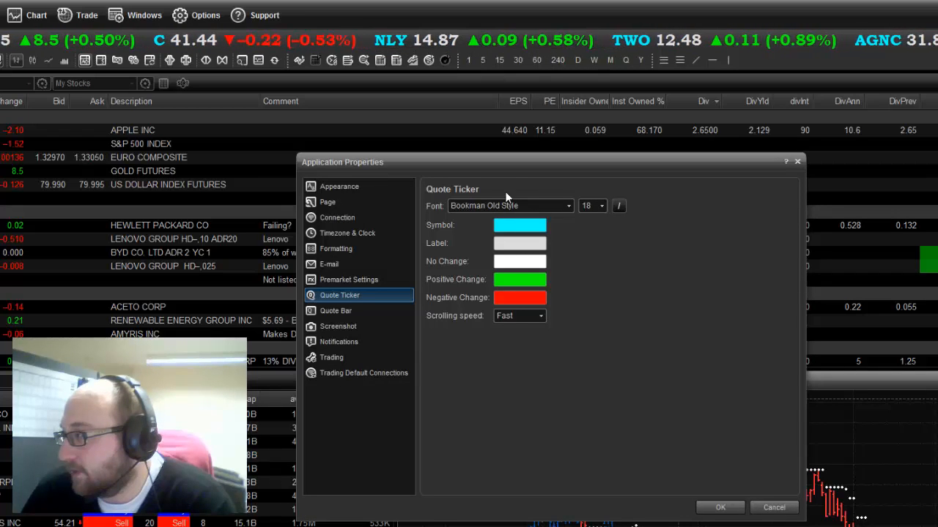
Step: Restore ticker font Calibri 10 with yellow symbols and slow scrolling, and confirm
{"action": "left_click", "coordinate": [568, 206]}
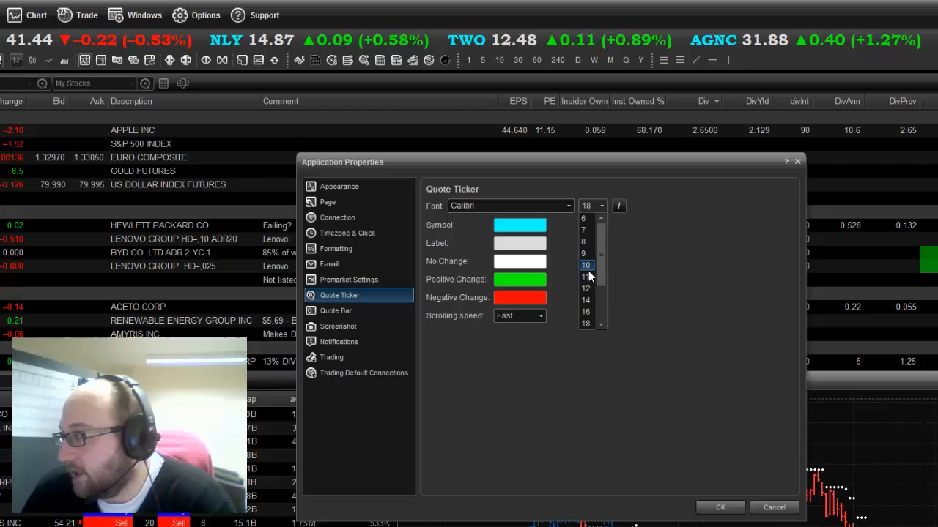
{"action": "left_click", "coordinate": [519, 225]}
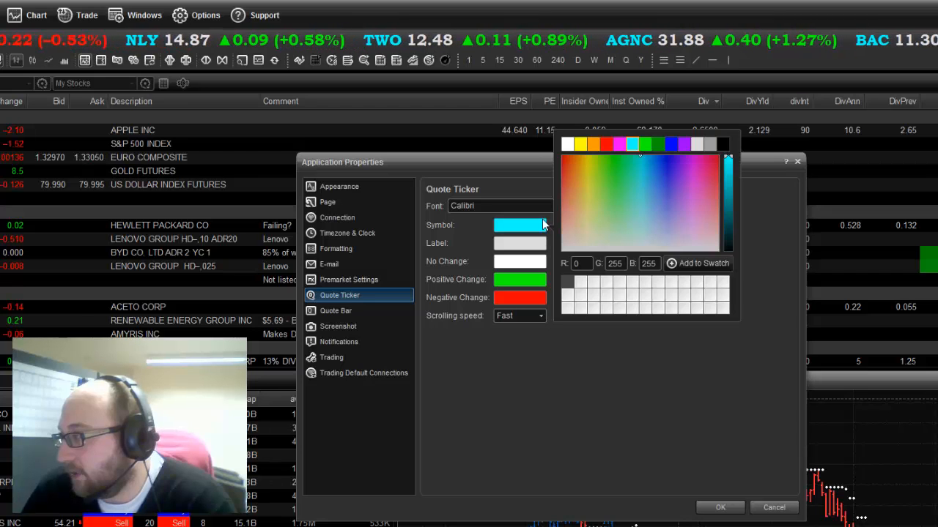
{"action": "left_click", "coordinate": [582, 144]}
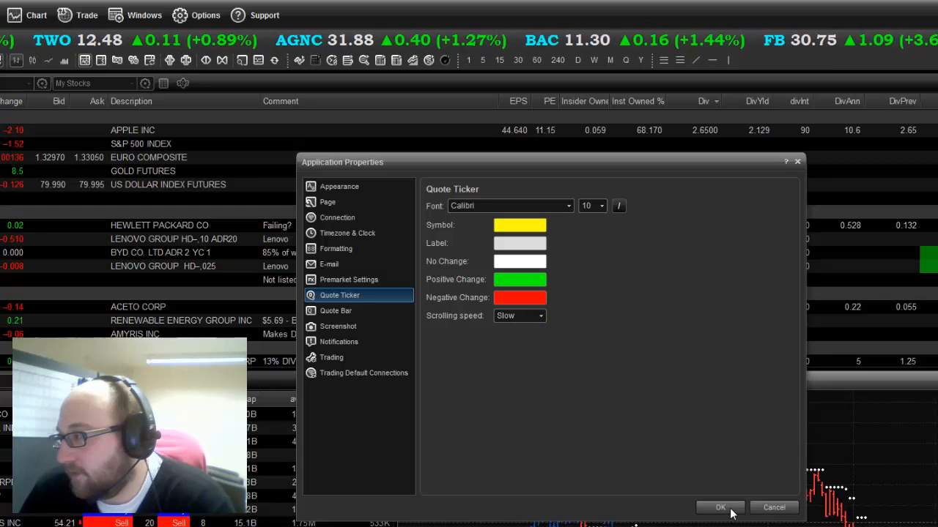
{"action": "left_click", "coordinate": [720, 508]}
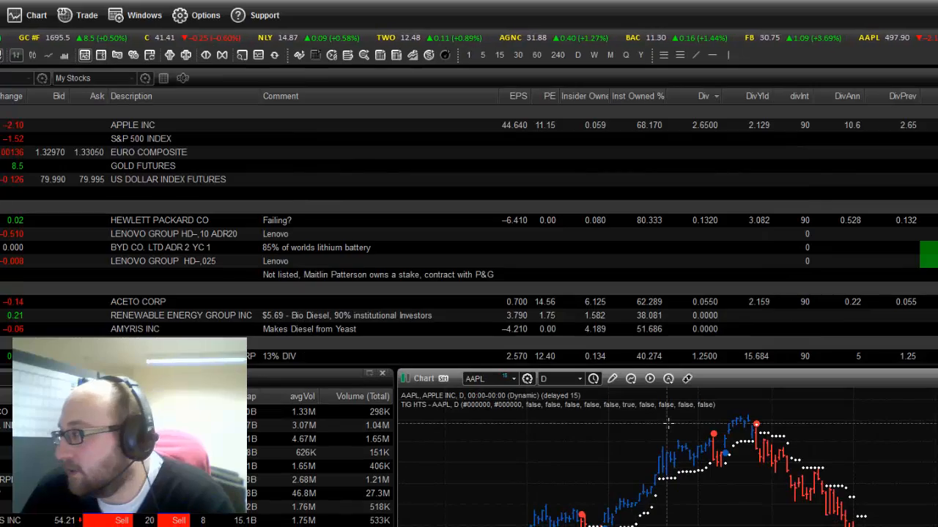